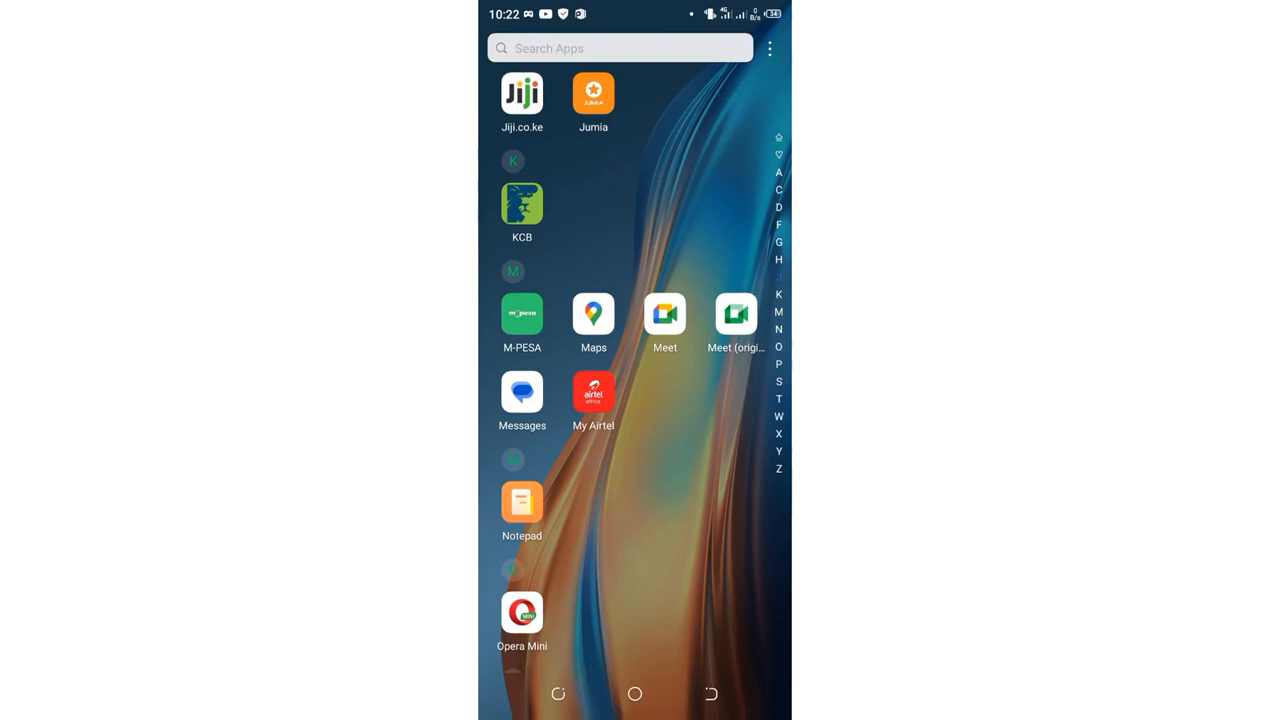
Launch Phone Master from the app drawer and browse its Toolbox to Privacy Protection.
{"action": "scroll", "scroll_direction": "down", "scroll_amount": 3}
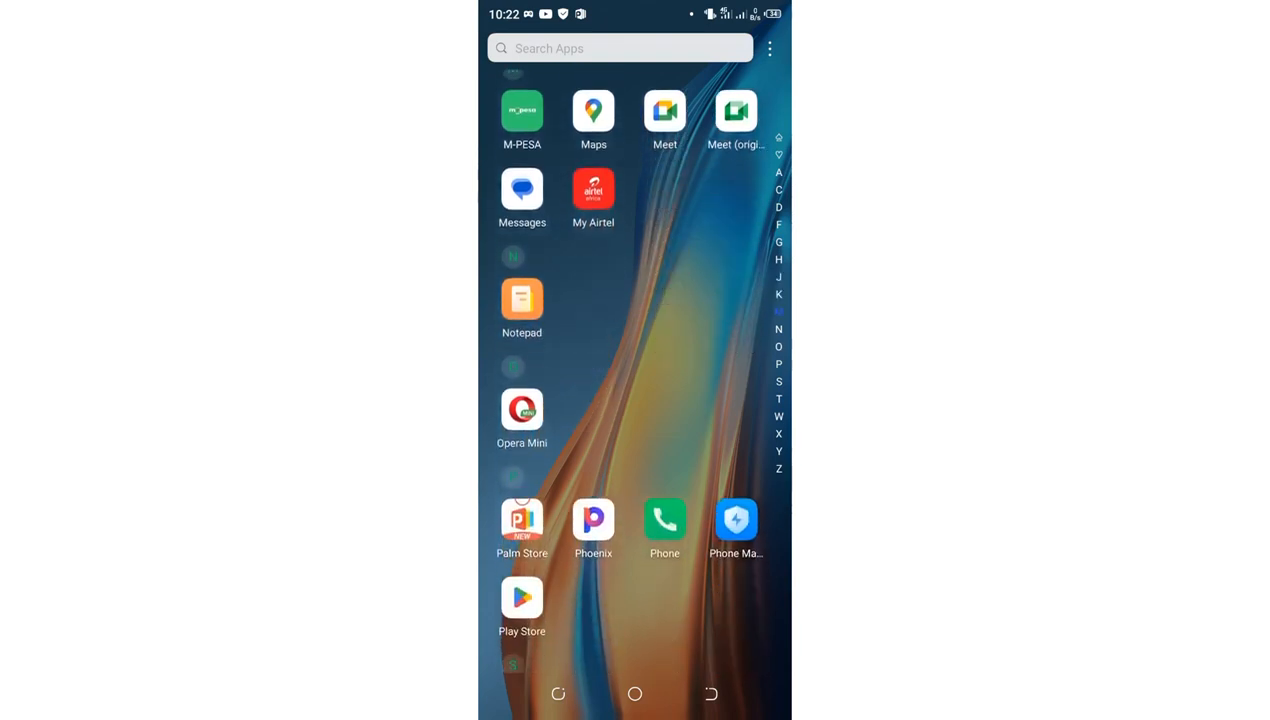
{"action": "scroll", "scroll_direction": "down", "scroll_amount": 3}
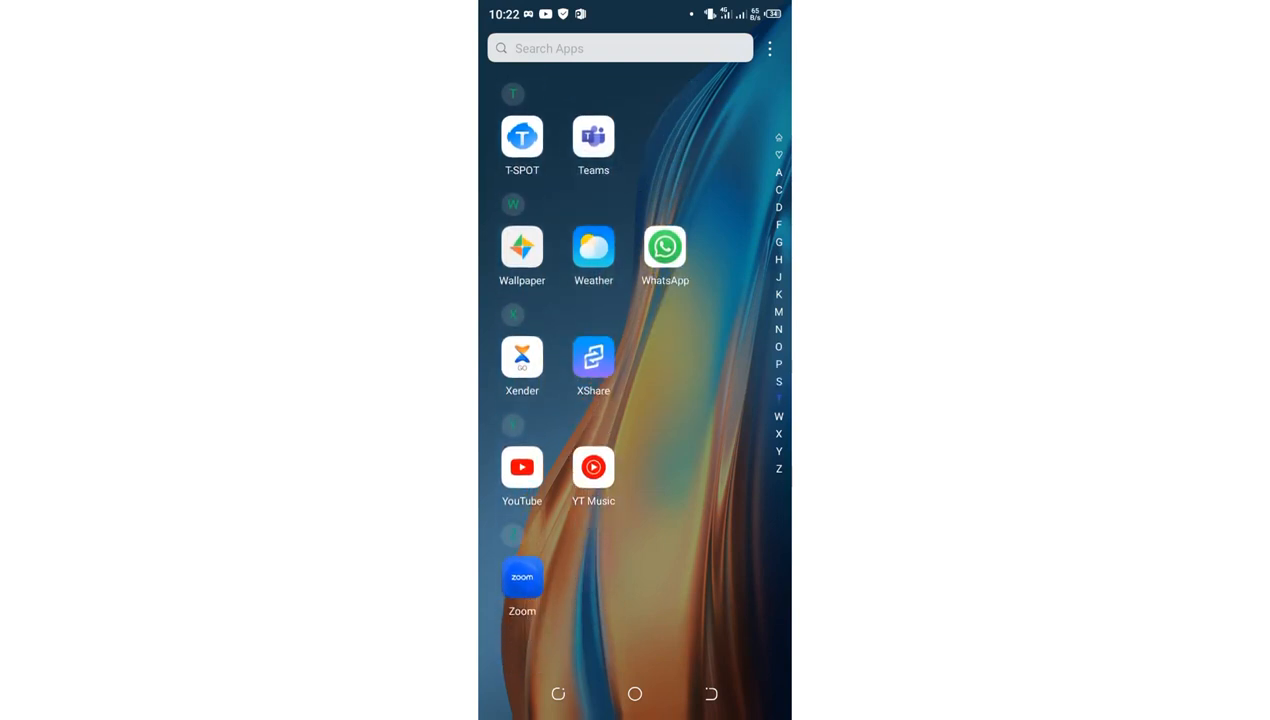
{"action": "scroll", "scroll_direction": "up", "scroll_amount": 3}
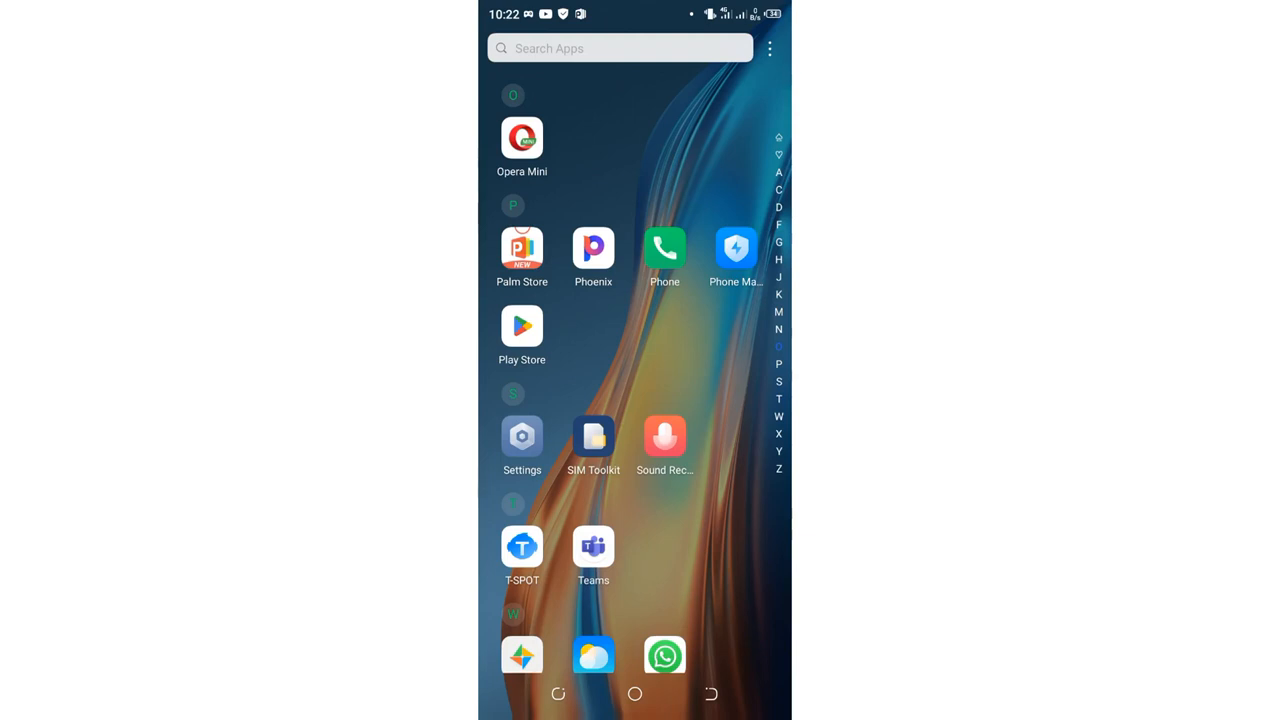
{"action": "left_click", "coordinate": [736, 248]}
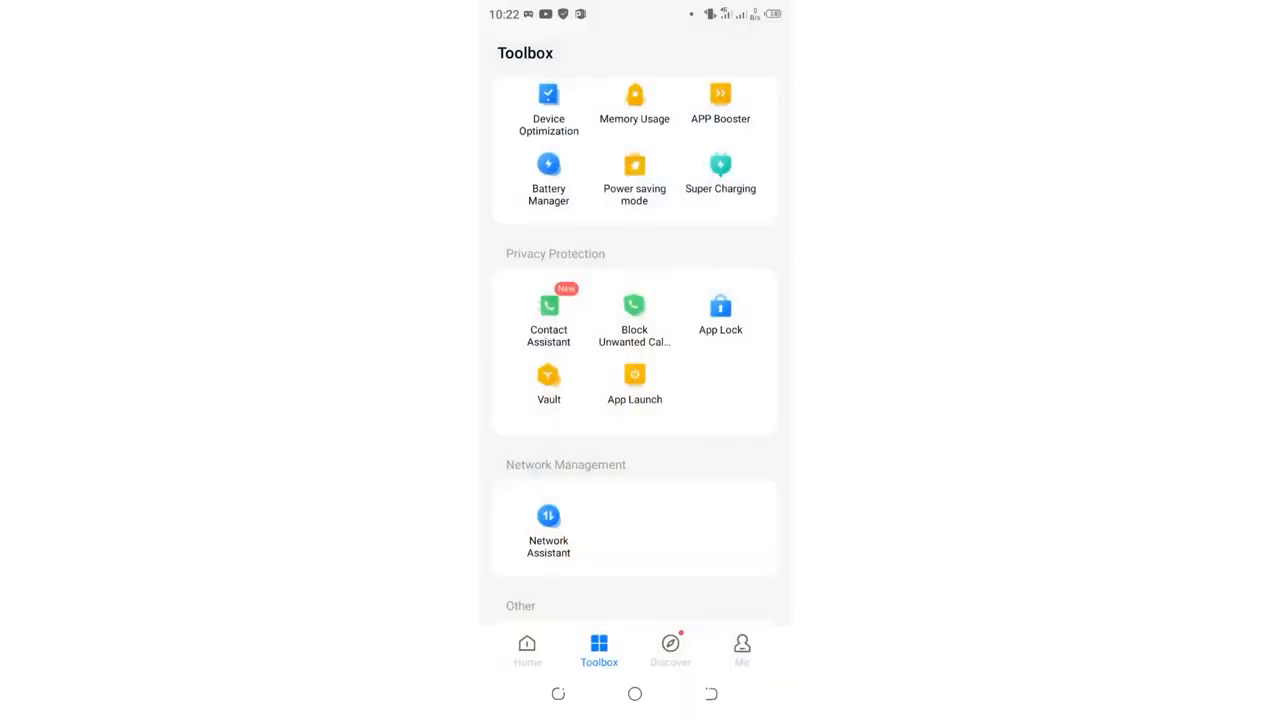
{"action": "left_click", "coordinate": [527, 650]}
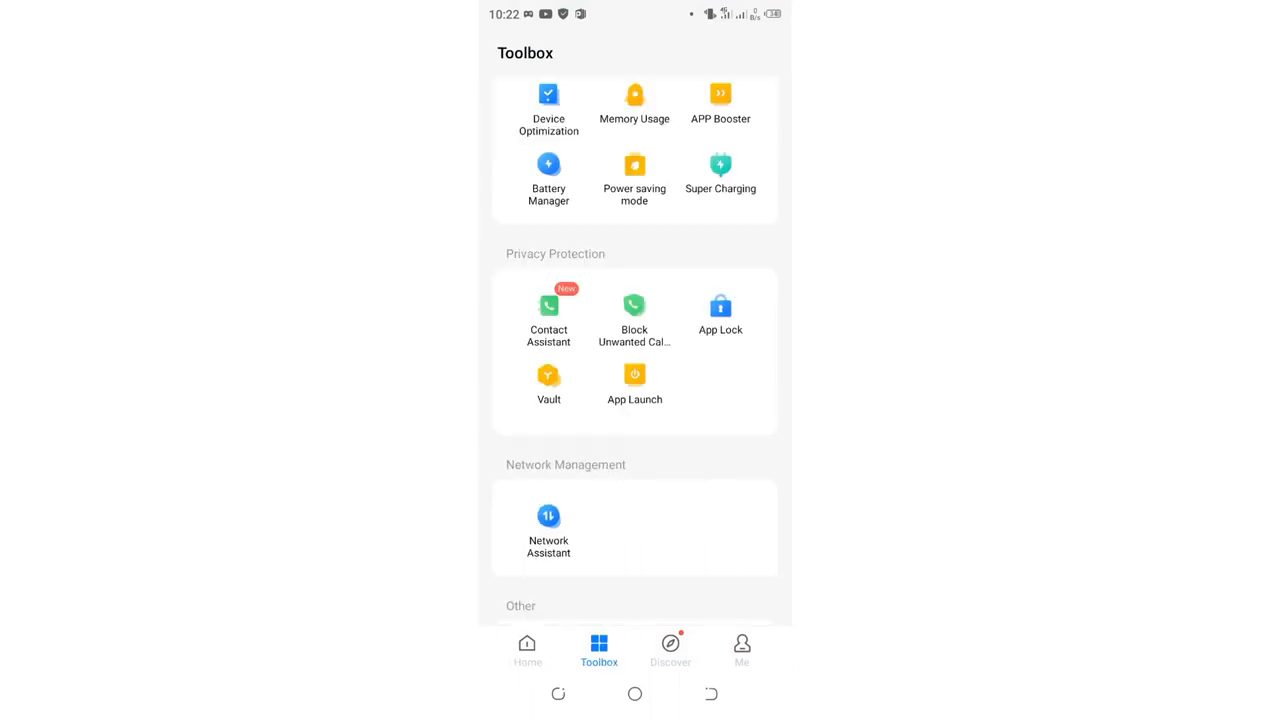
{"action": "scroll", "scroll_direction": "down", "scroll_amount": 3}
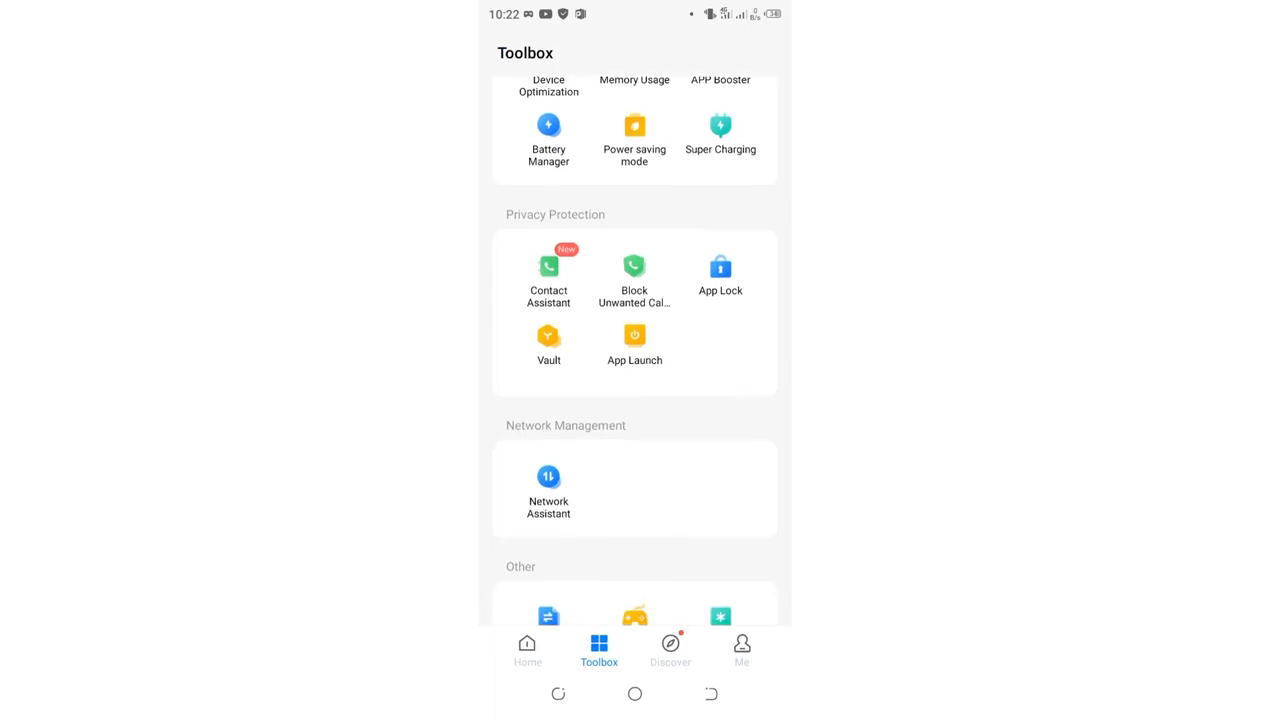
{"action": "scroll", "scroll_direction": "up", "scroll_amount": 3}
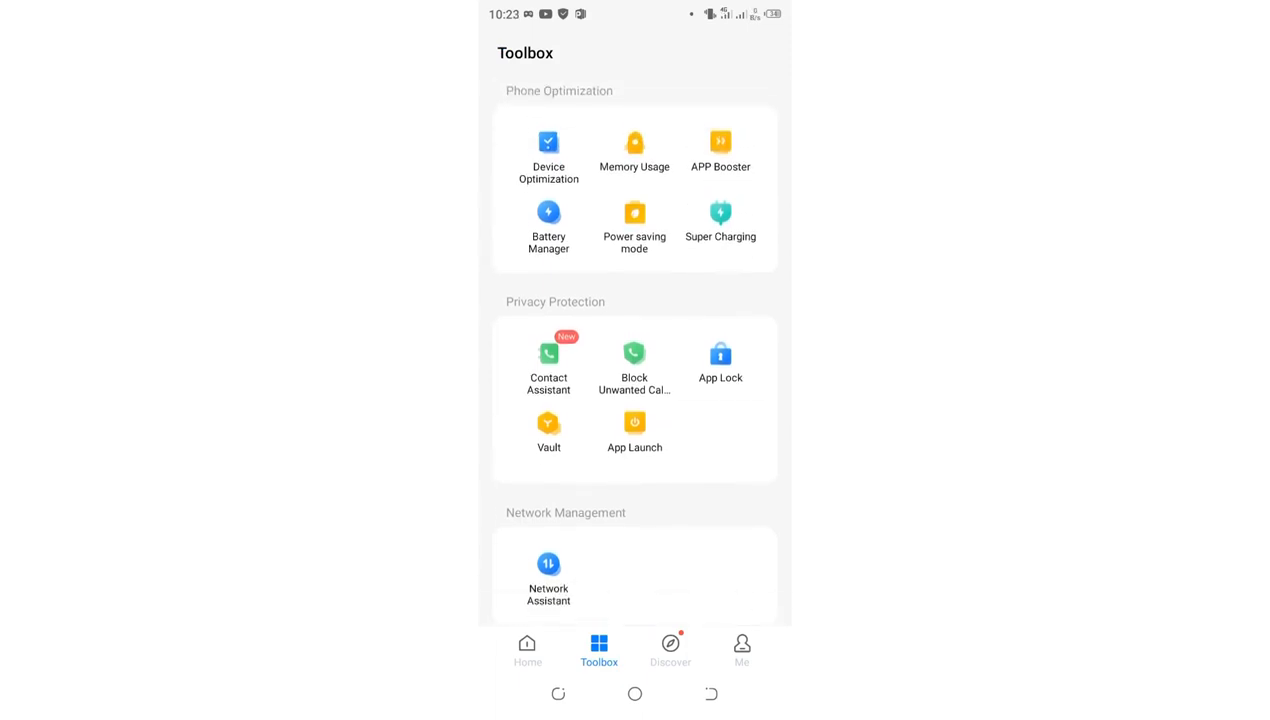
Open the App Lock list, open Adobe Acrobat's padlock, then back out to the app drawer.
{"action": "left_click", "coordinate": [720, 353]}
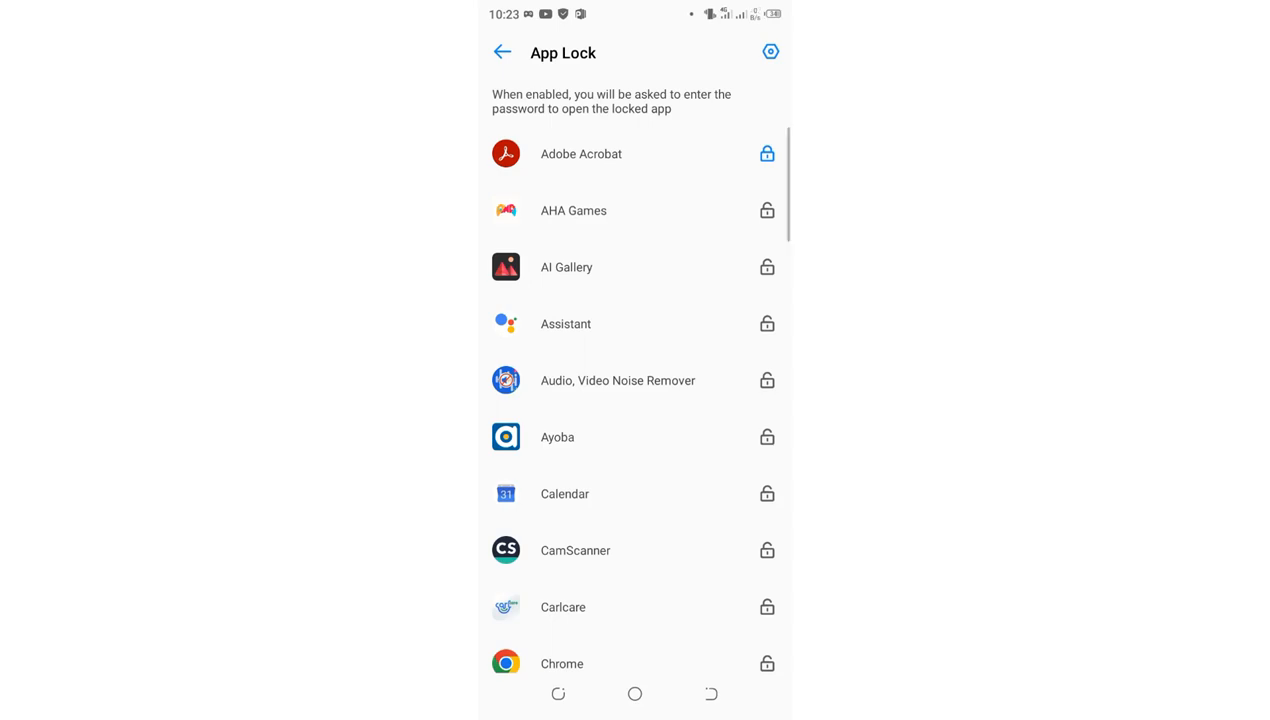
{"action": "left_click", "coordinate": [767, 153]}
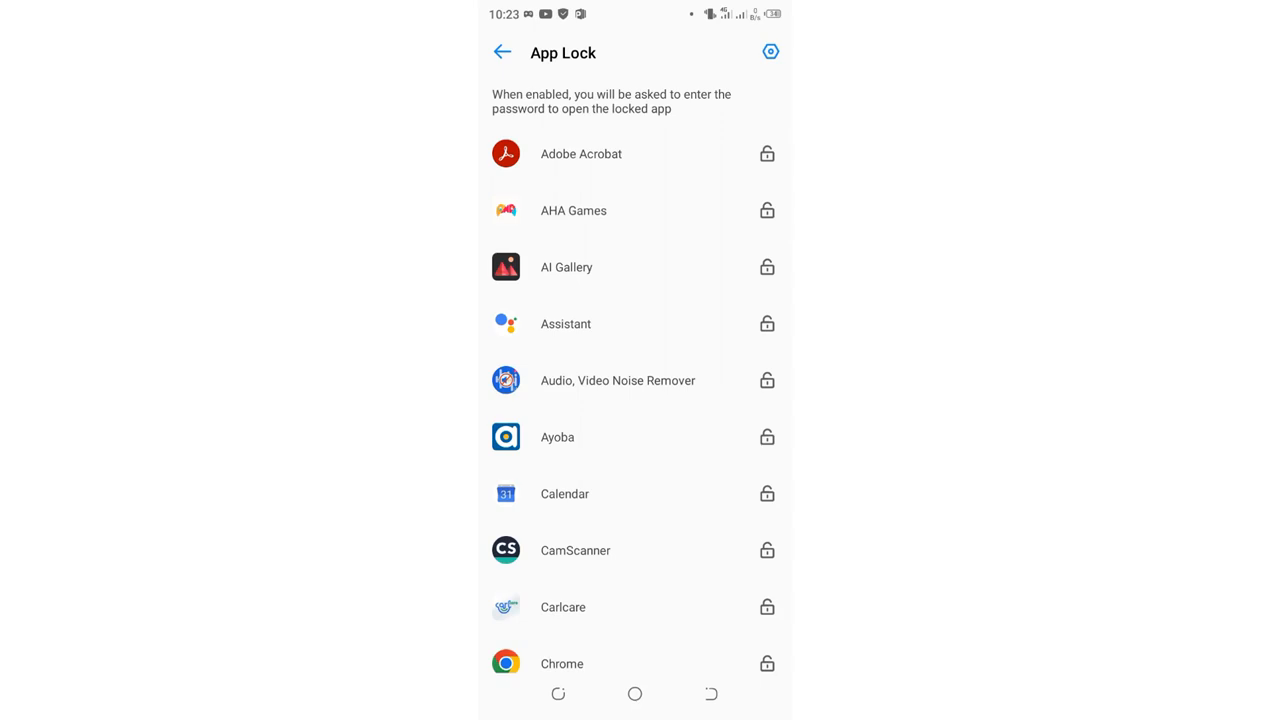
{"action": "left_click", "coordinate": [502, 52]}
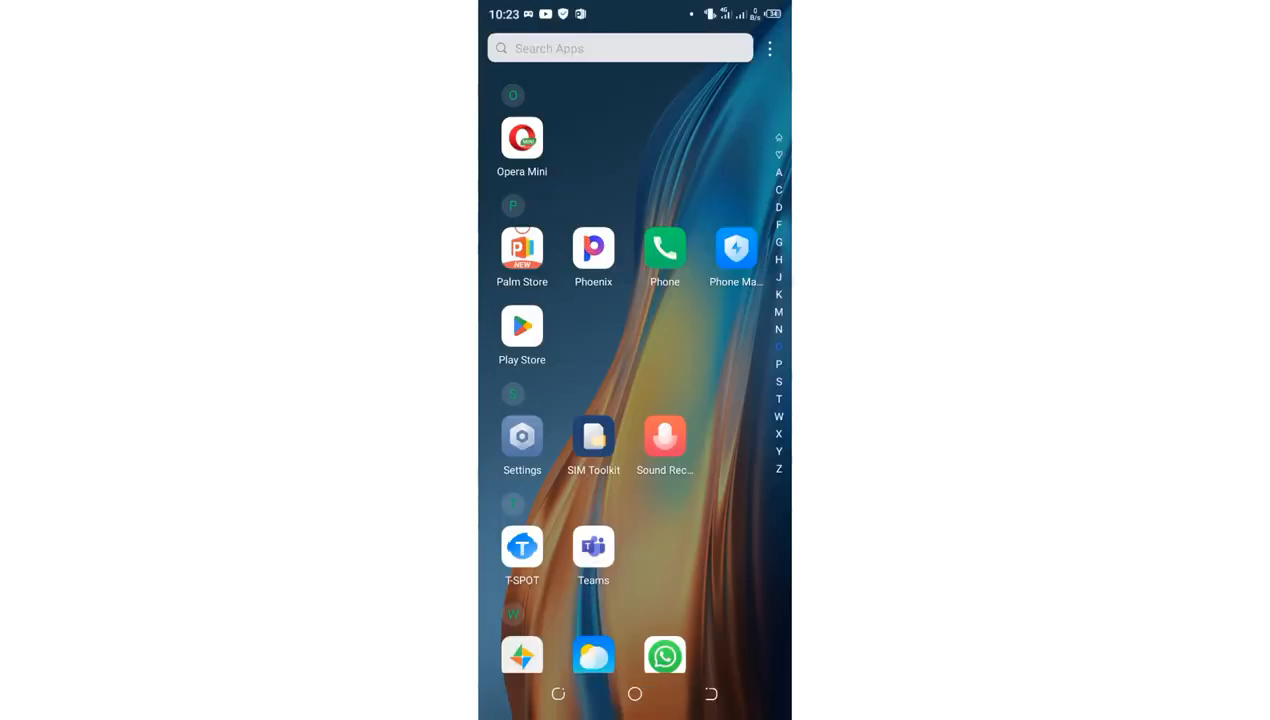